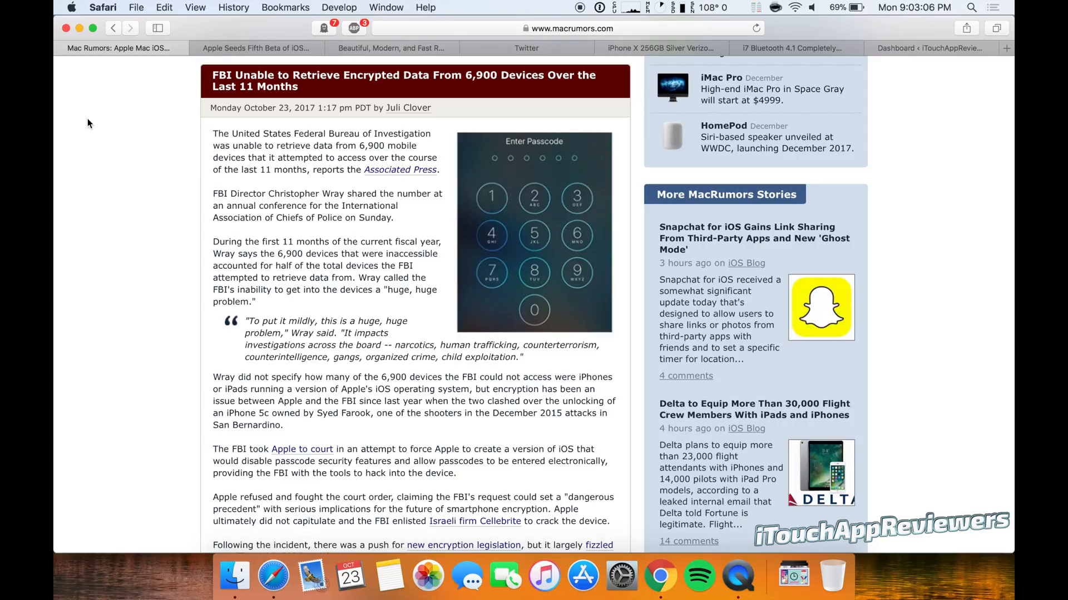
mouse_move(184, 89)
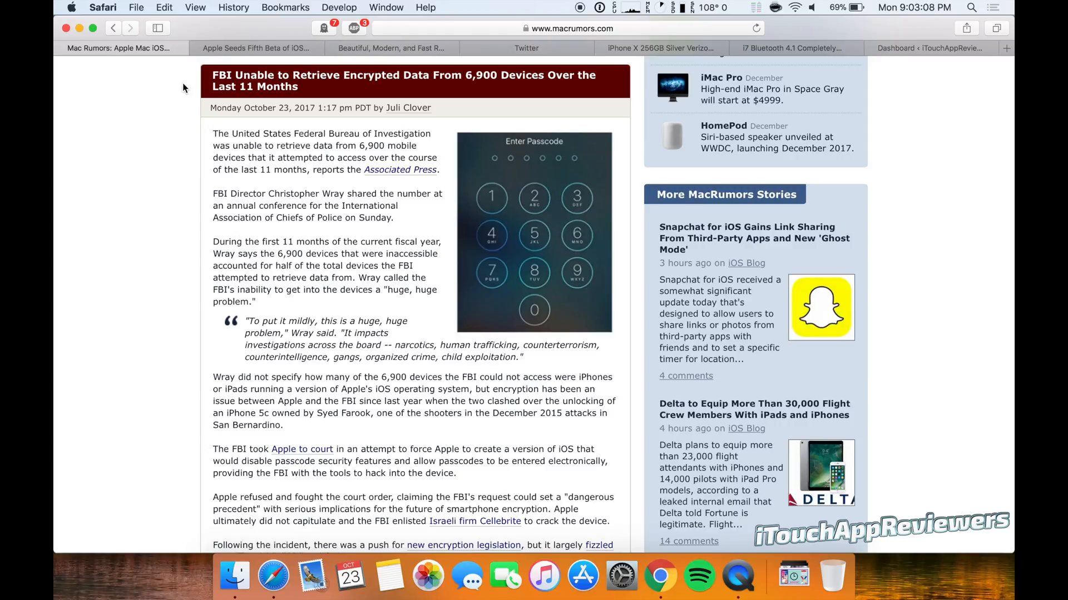
mouse_move(225, 89)
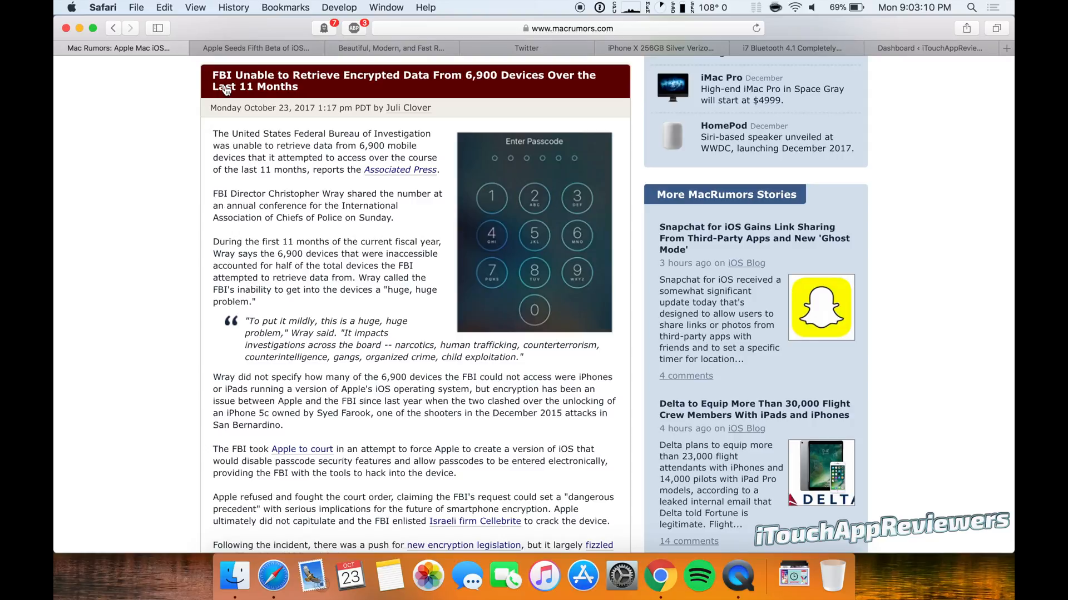
mouse_move(233, 94)
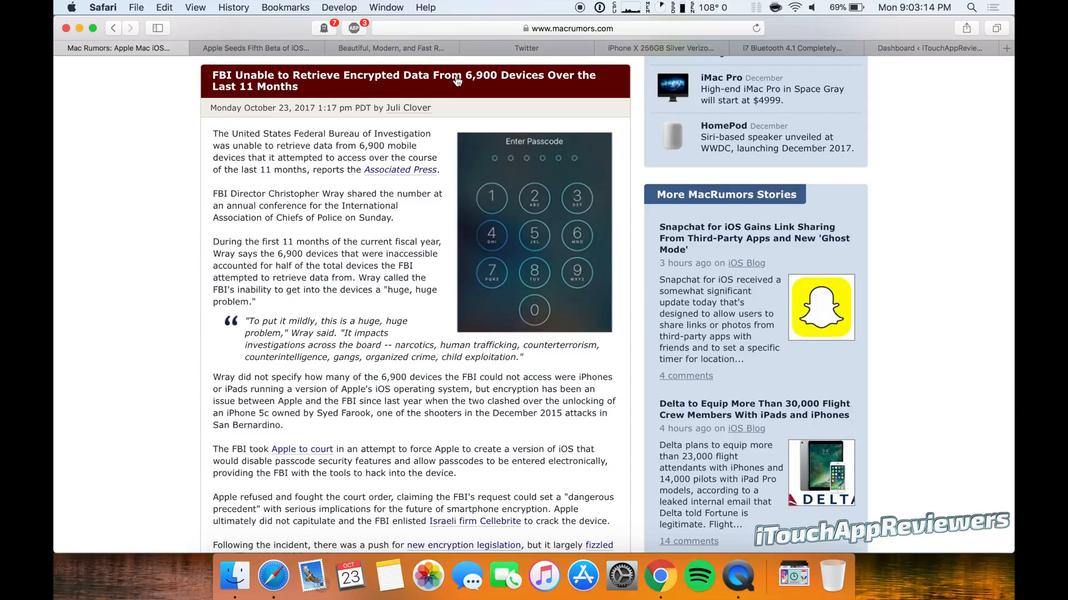
mouse_move(487, 93)
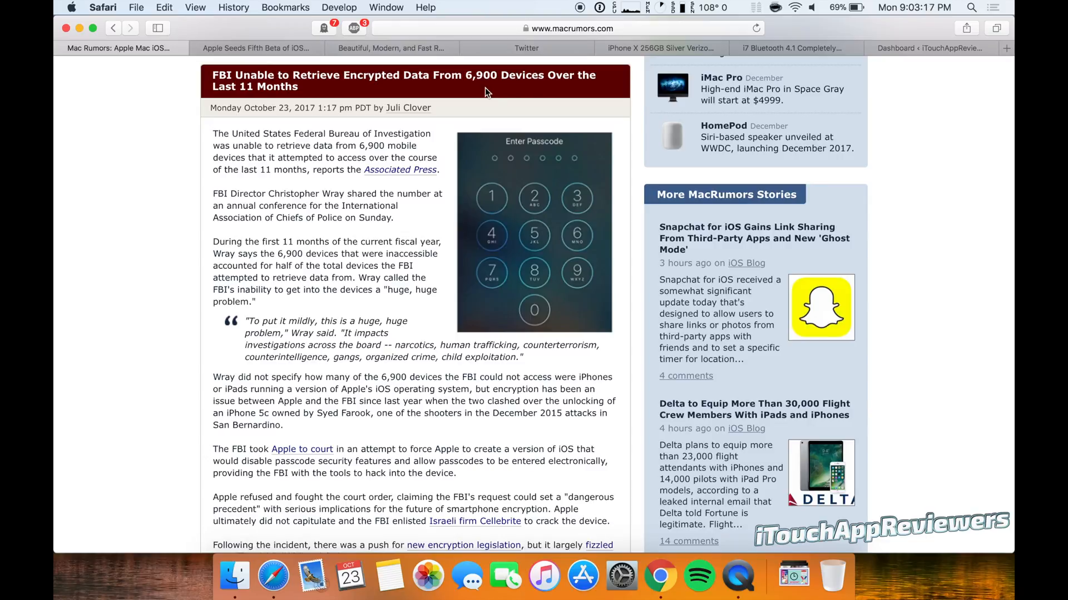
Step: Switch to the 'Apple Seeds Fifth Beta of iOS 11.1' MacRumors article and scroll to its emoji section
scroll("down", 3)
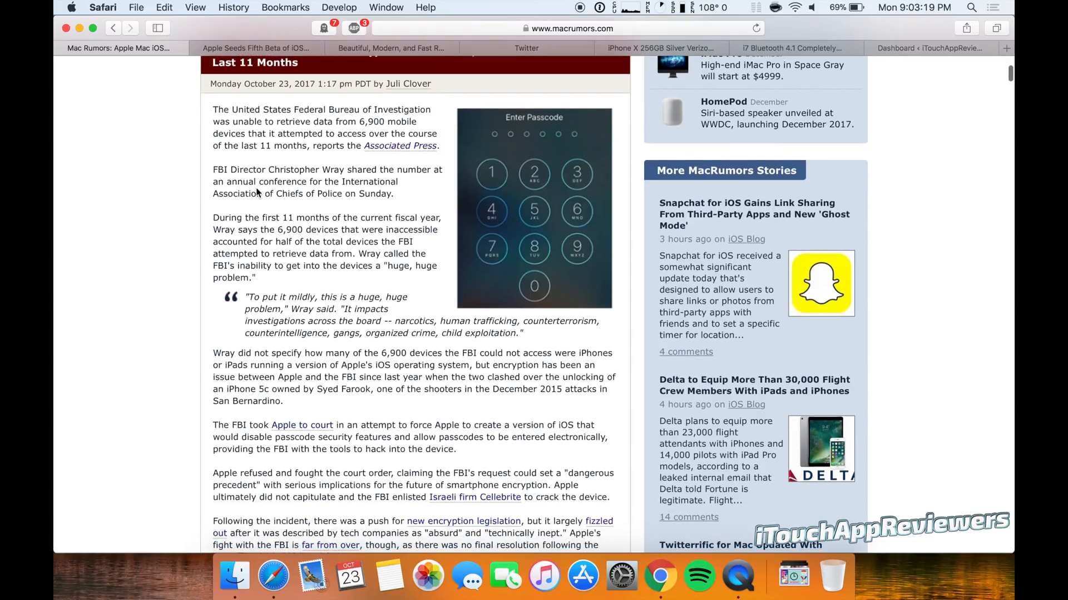
scroll("down", 3)
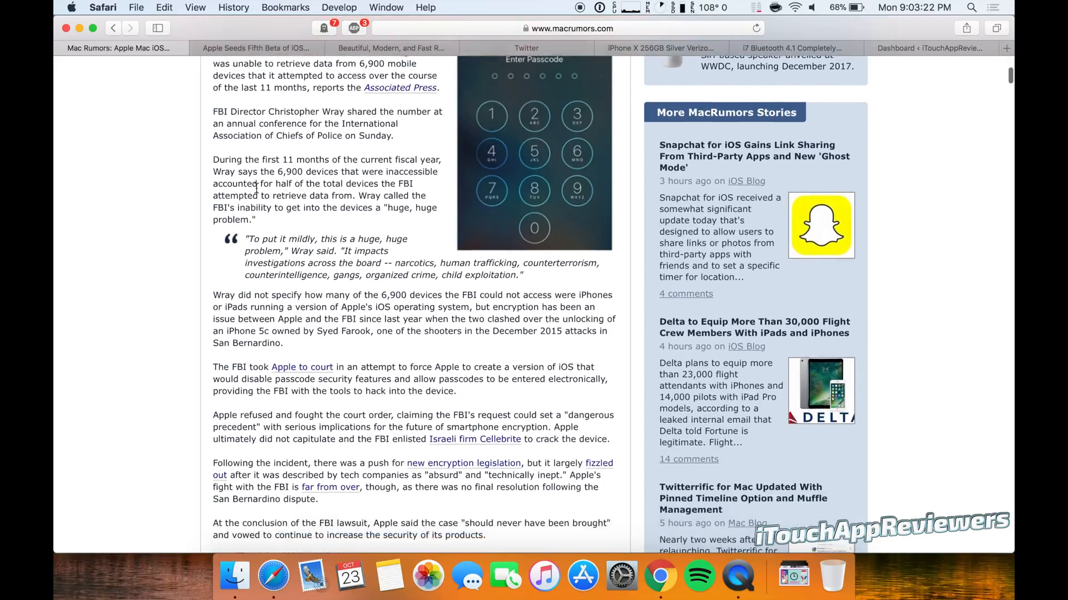
scroll("down", 3)
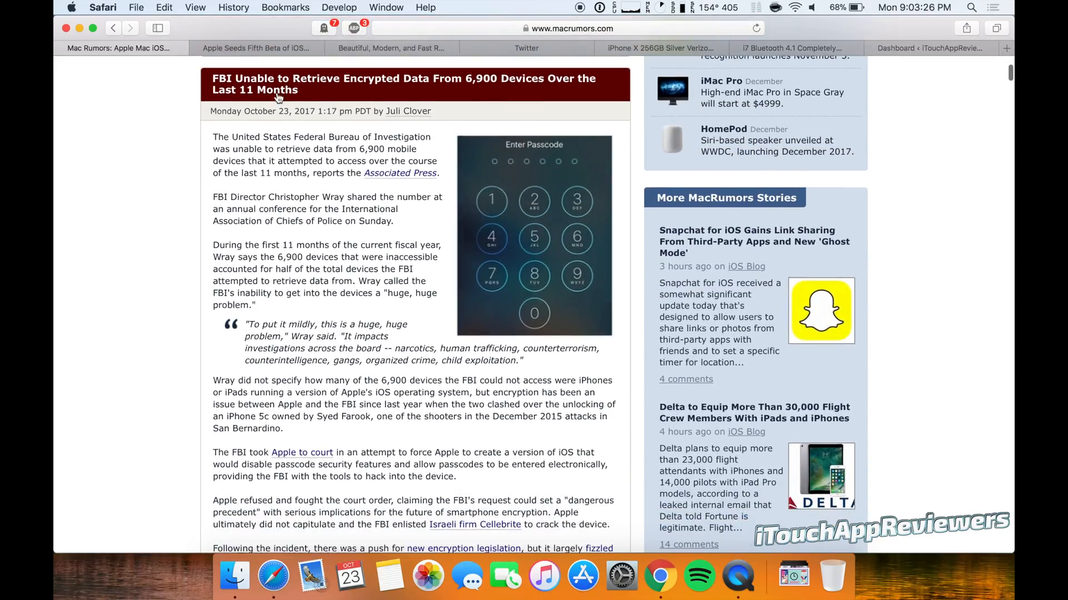
mouse_move(329, 176)
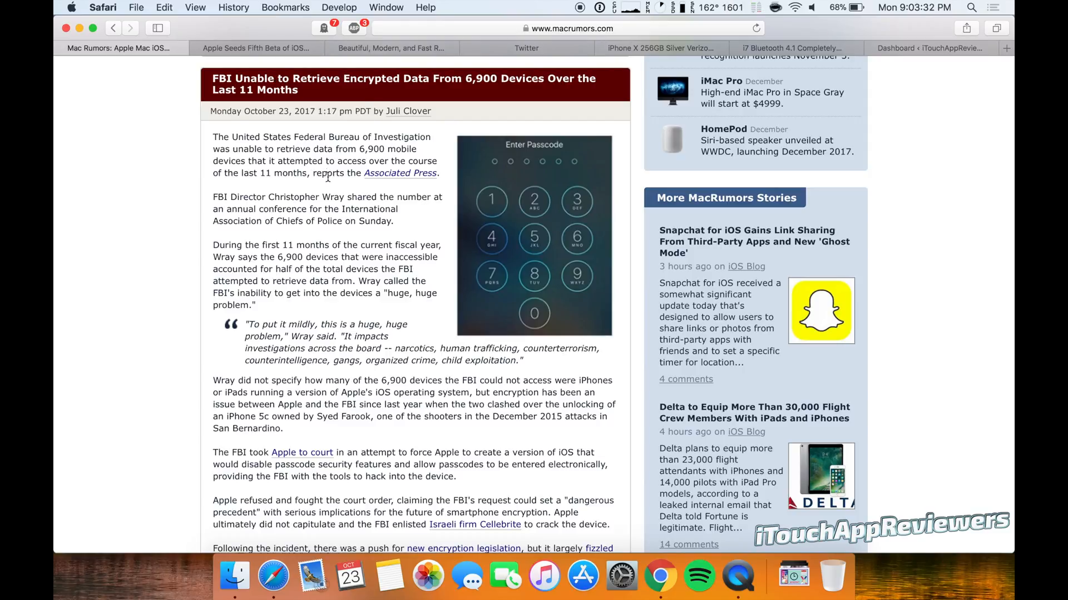
mouse_move(361, 193)
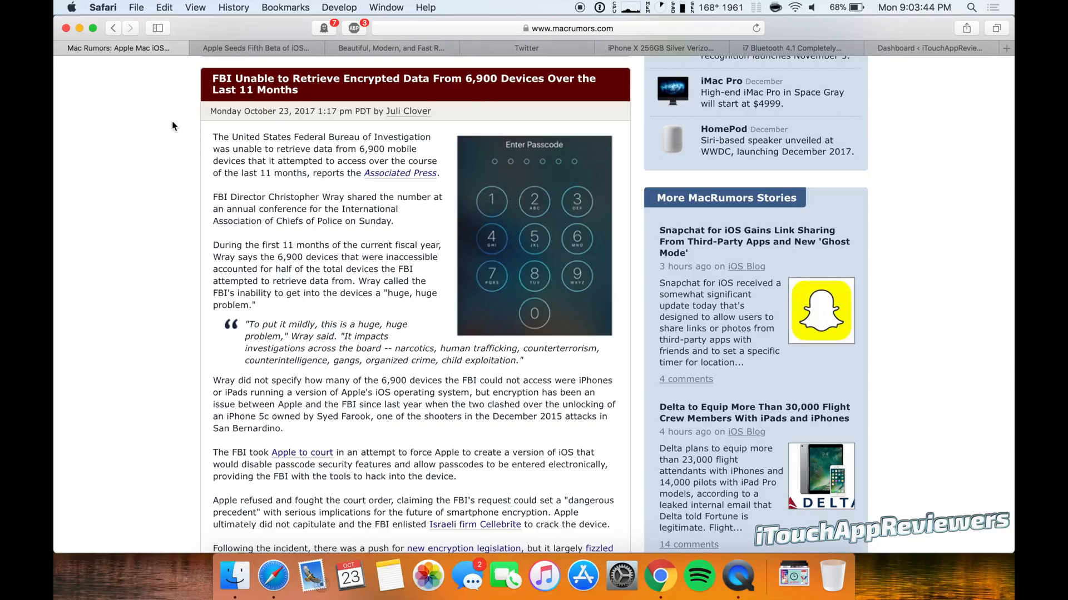
mouse_move(169, 128)
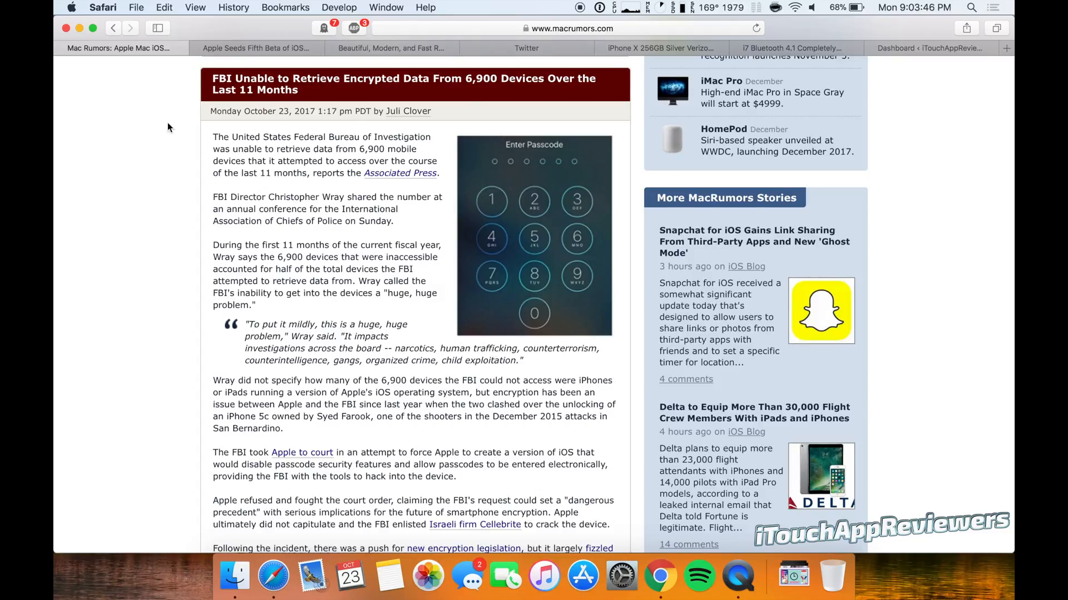
left_click(260, 48)
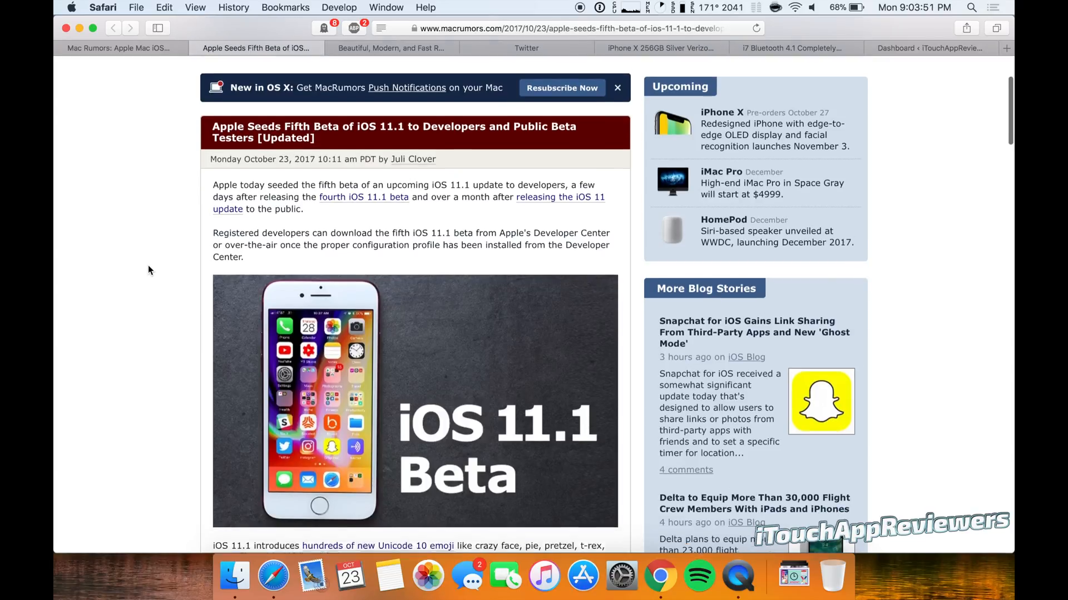
scroll("down", 3)
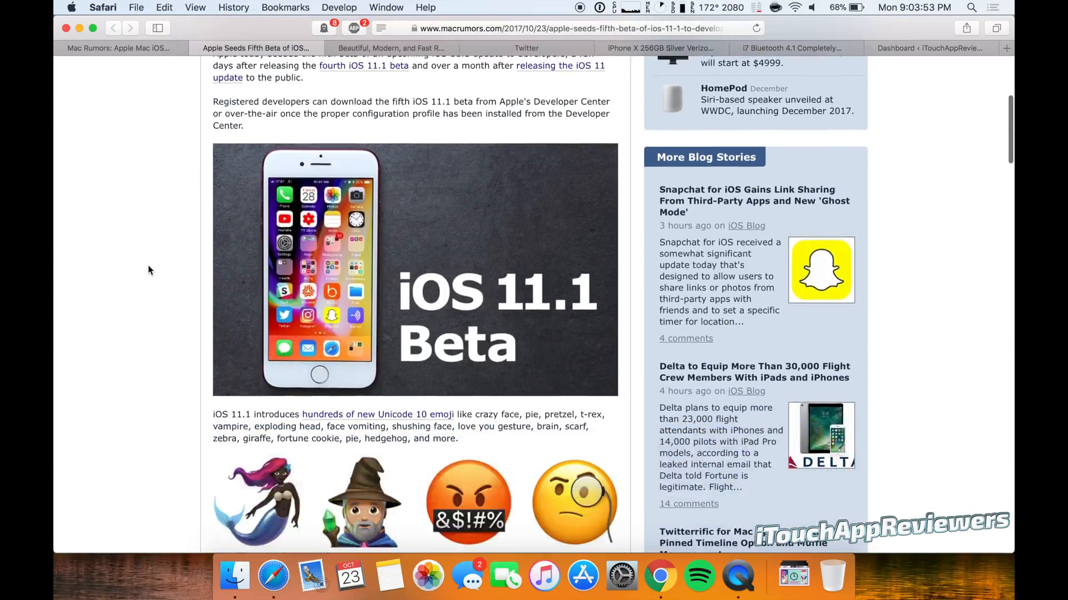
scroll("down", 3)
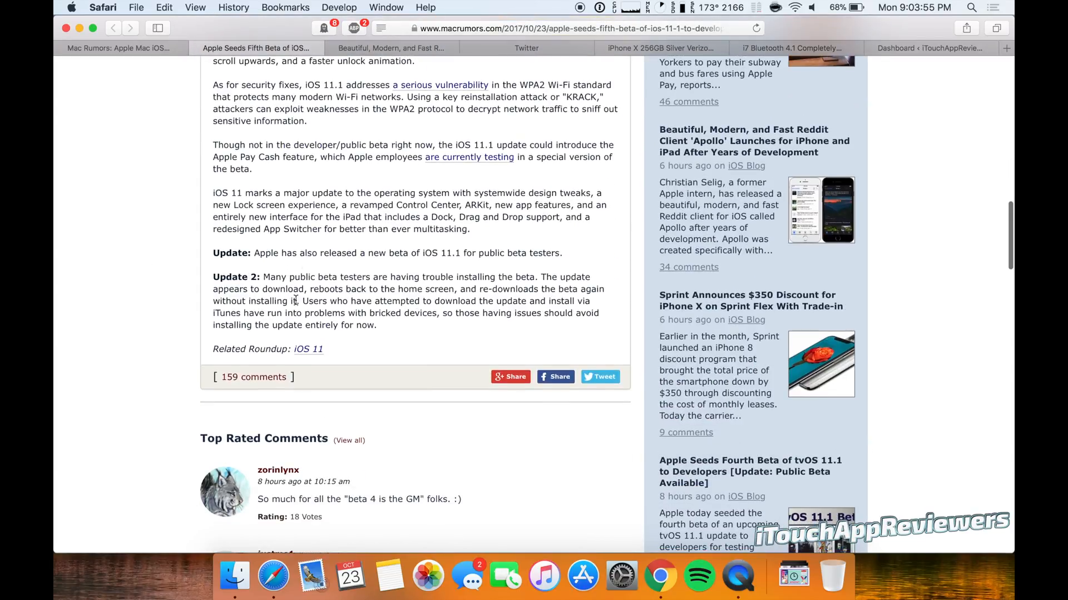
Step: Select the Update 2 paragraph text about installation trouble
double_click(295, 277)
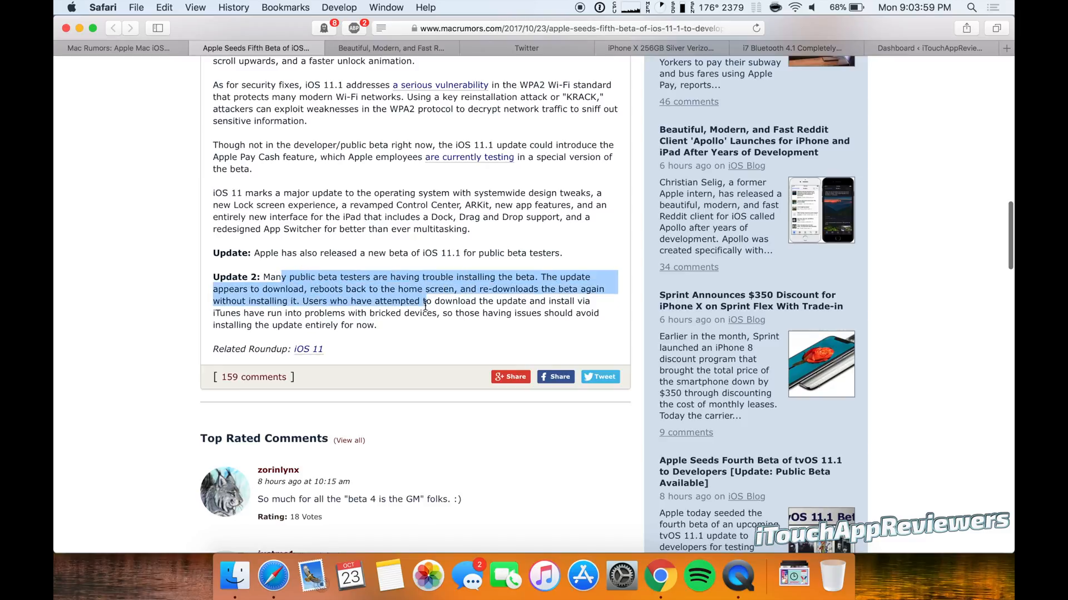
left_click_drag(426, 301, 436, 313)
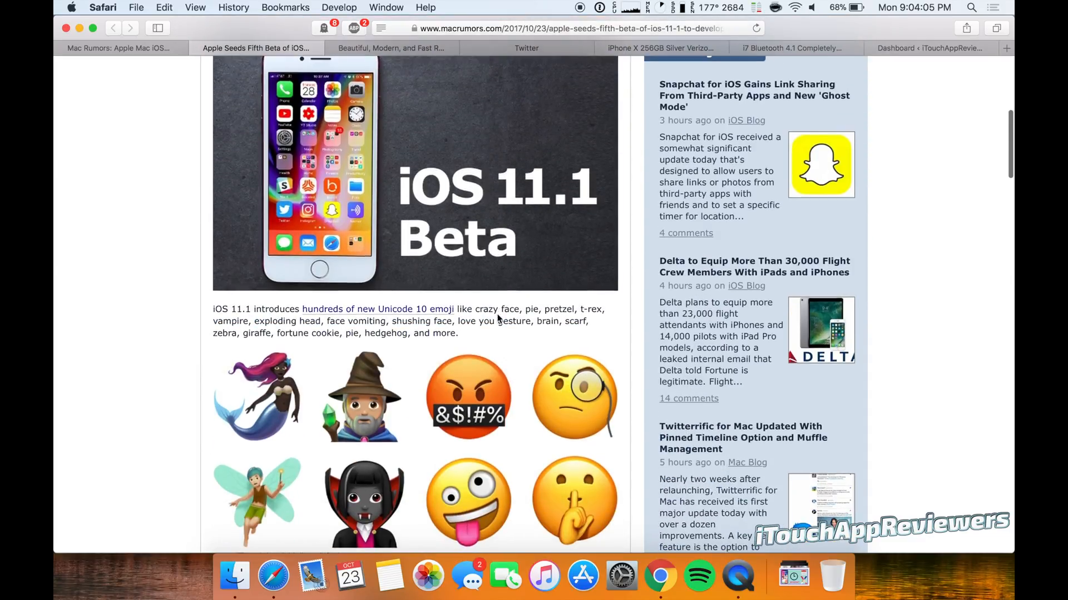
scroll("down", 3)
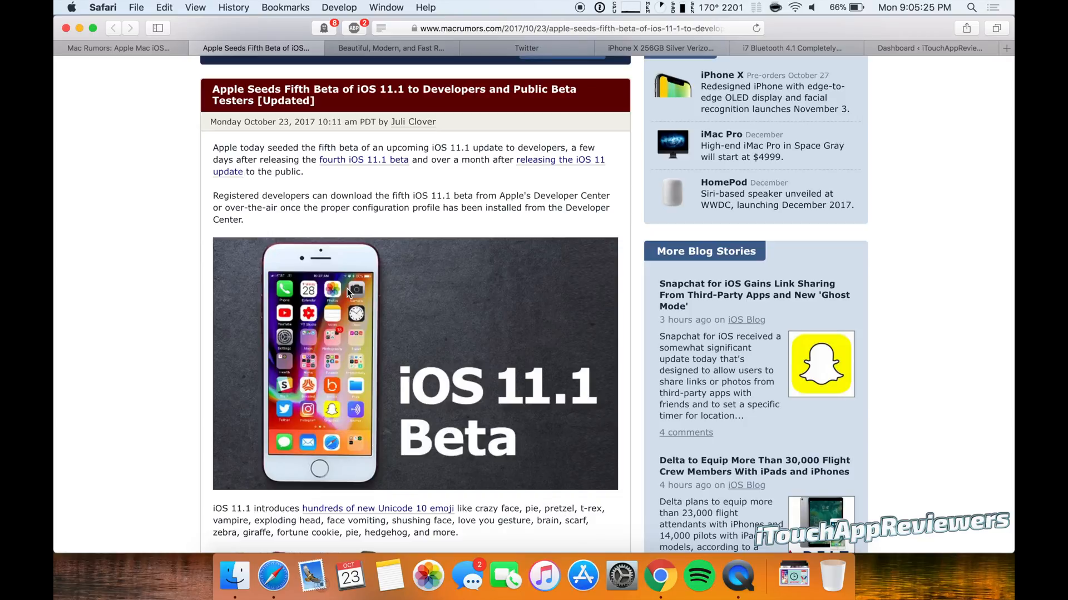
mouse_move(171, 307)
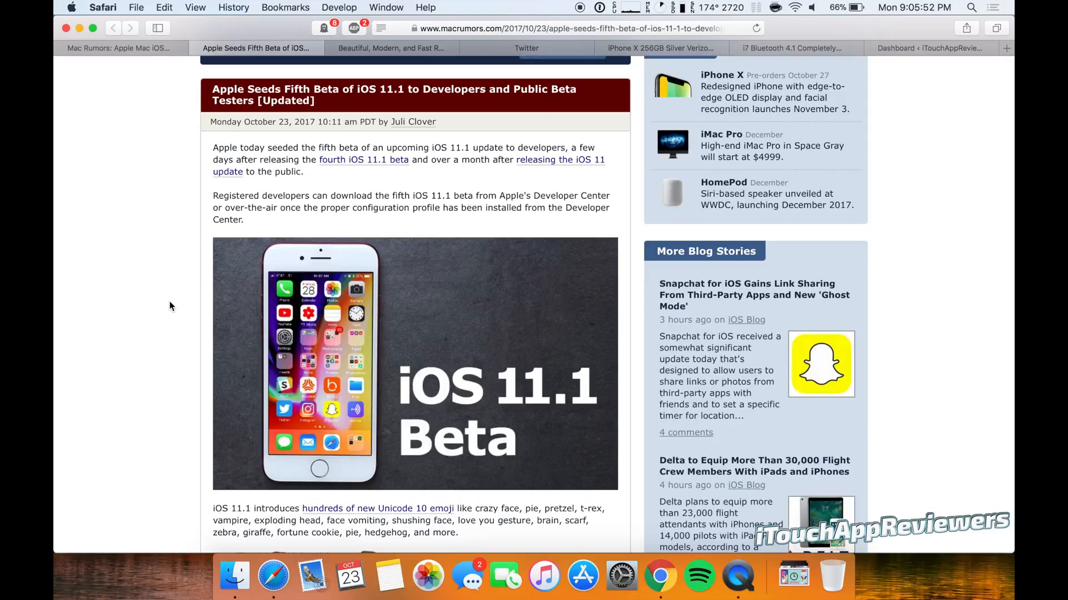
mouse_move(203, 276)
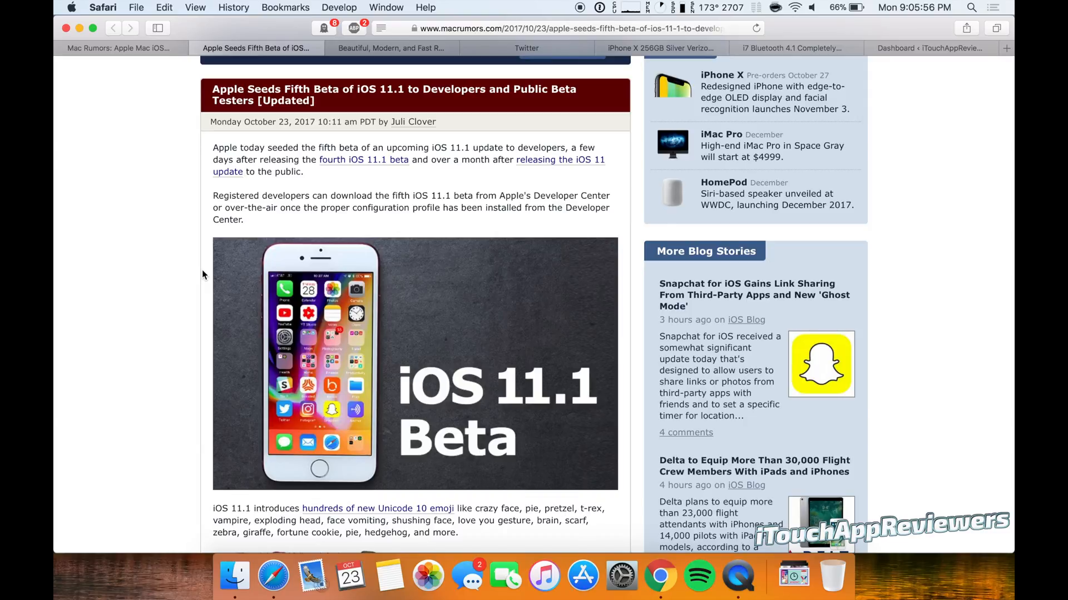
mouse_move(207, 336)
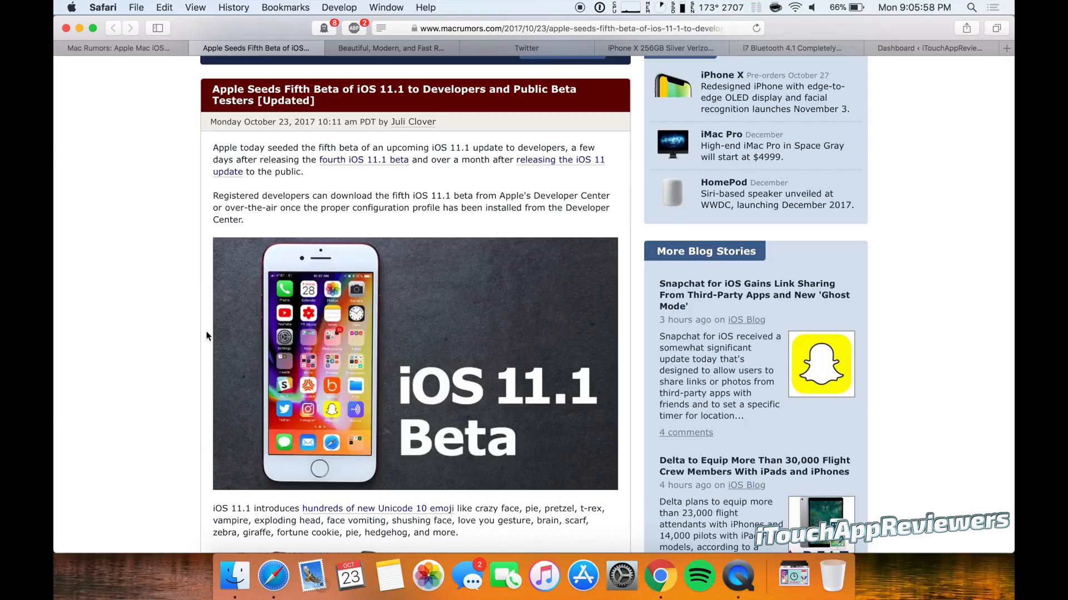
mouse_move(240, 193)
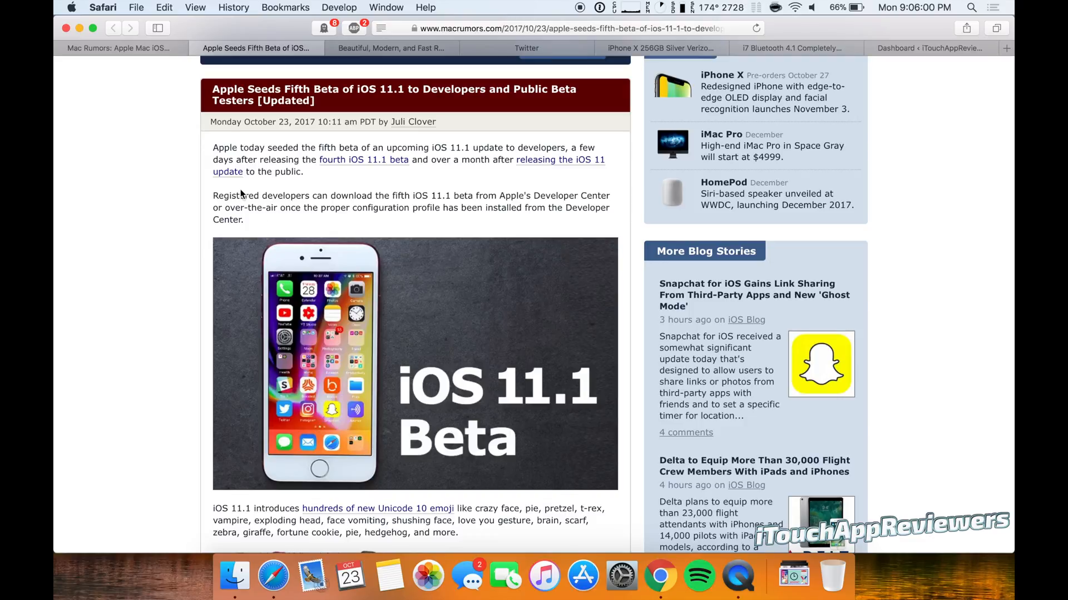